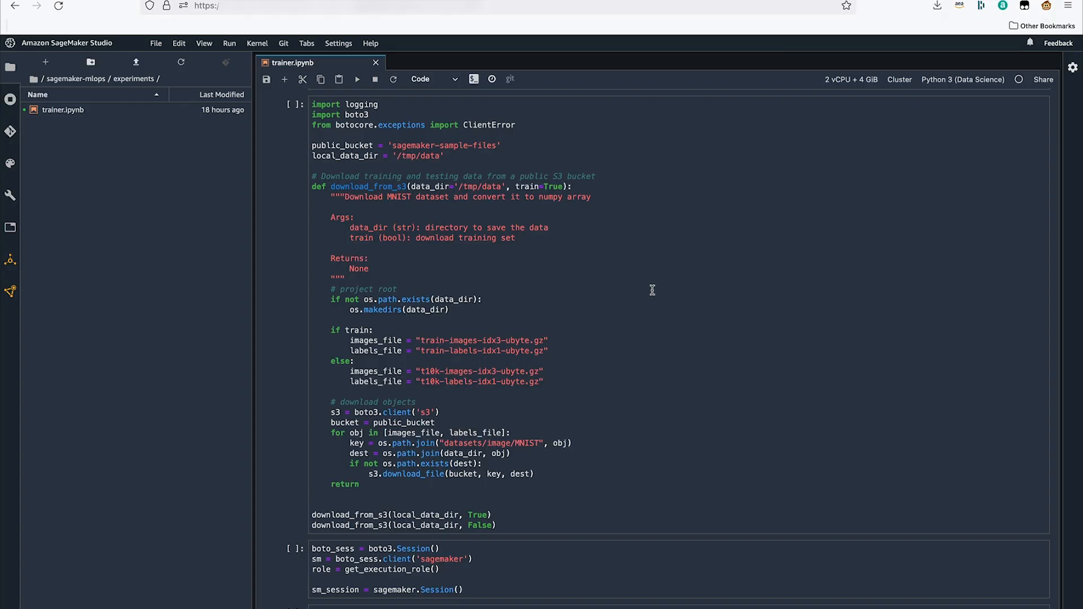
Scroll through the notebook as the estimator fit cell streams its training-job logs.
scroll(down, 3)
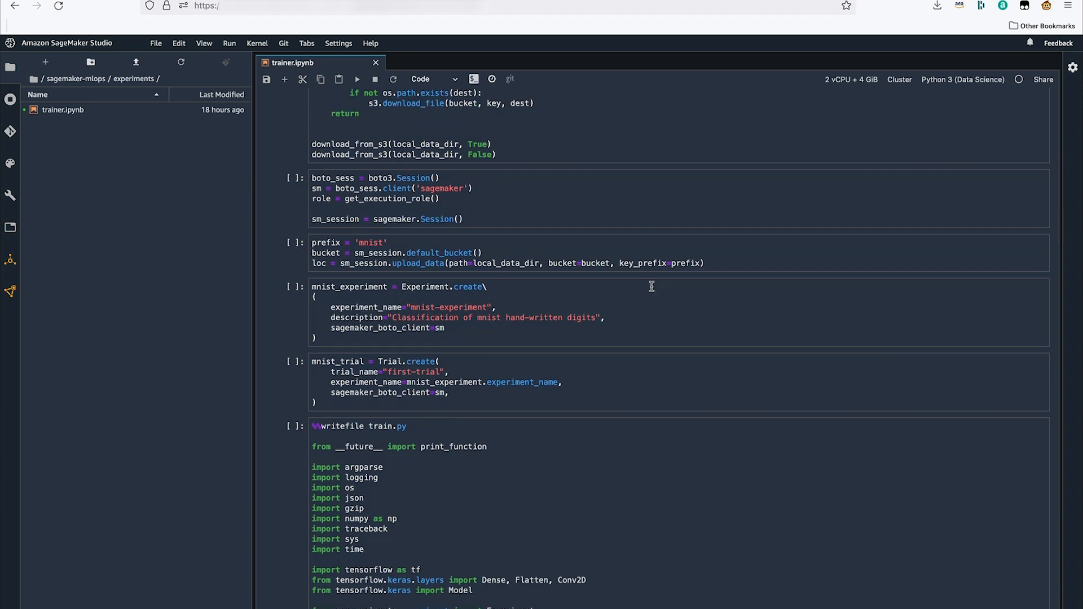
scroll(down, 3)
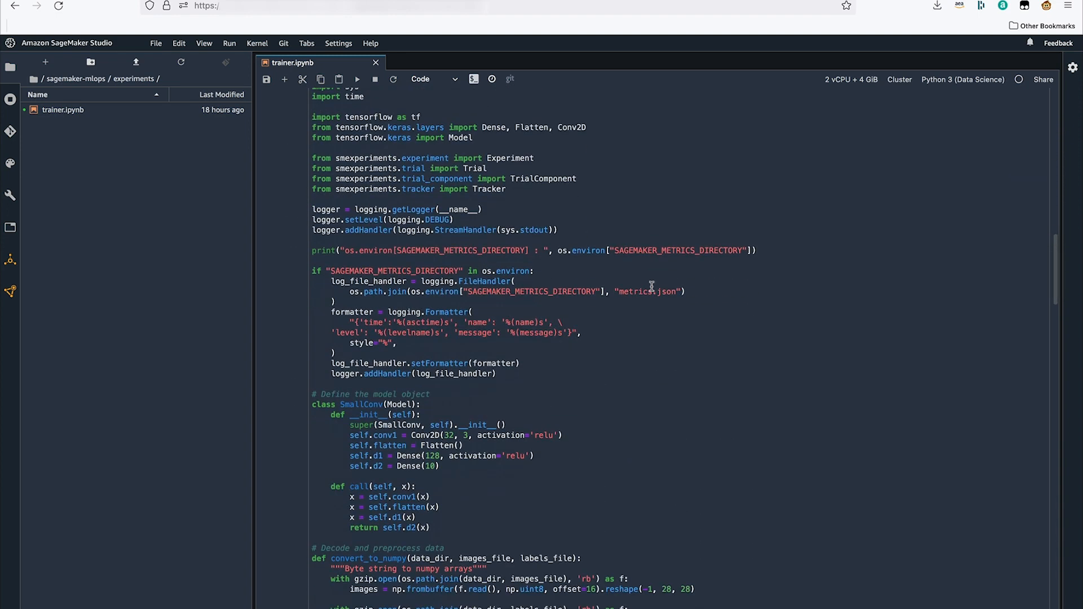
scroll(down, 3)
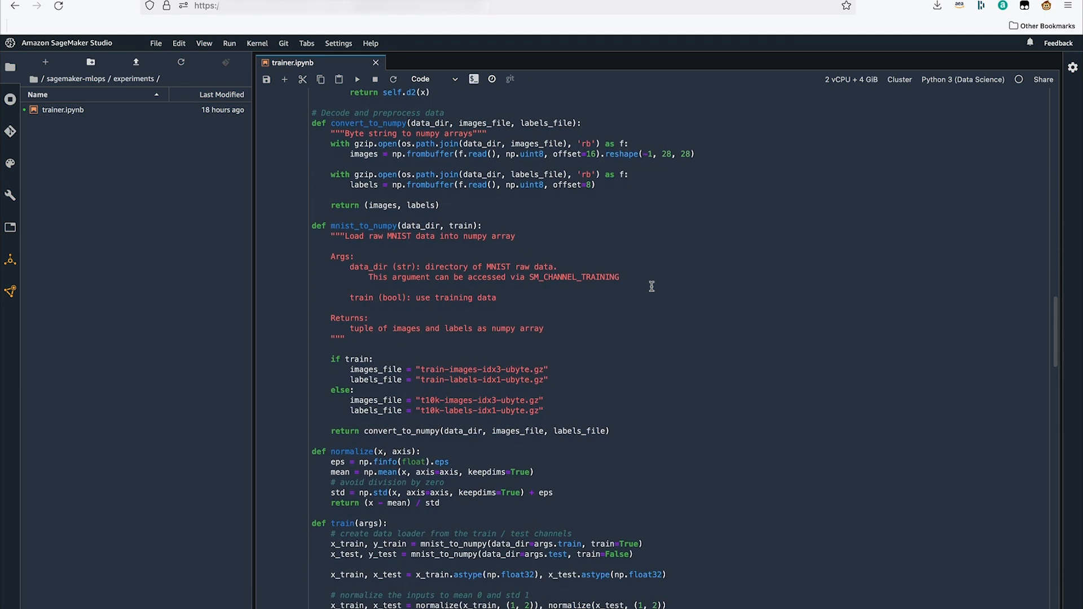
scroll(down, 3)
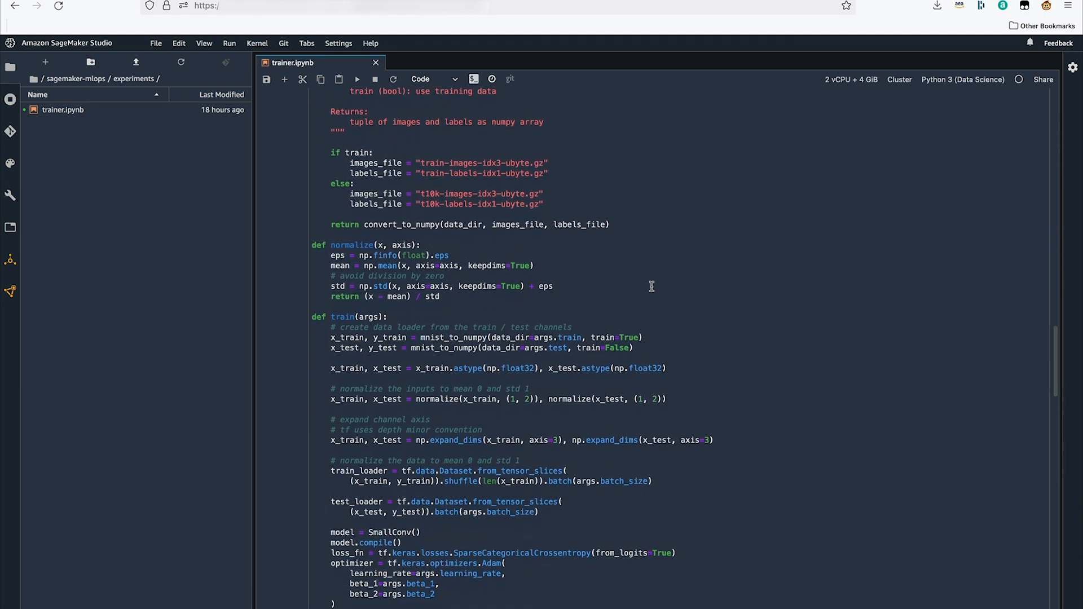
scroll(down, 3)
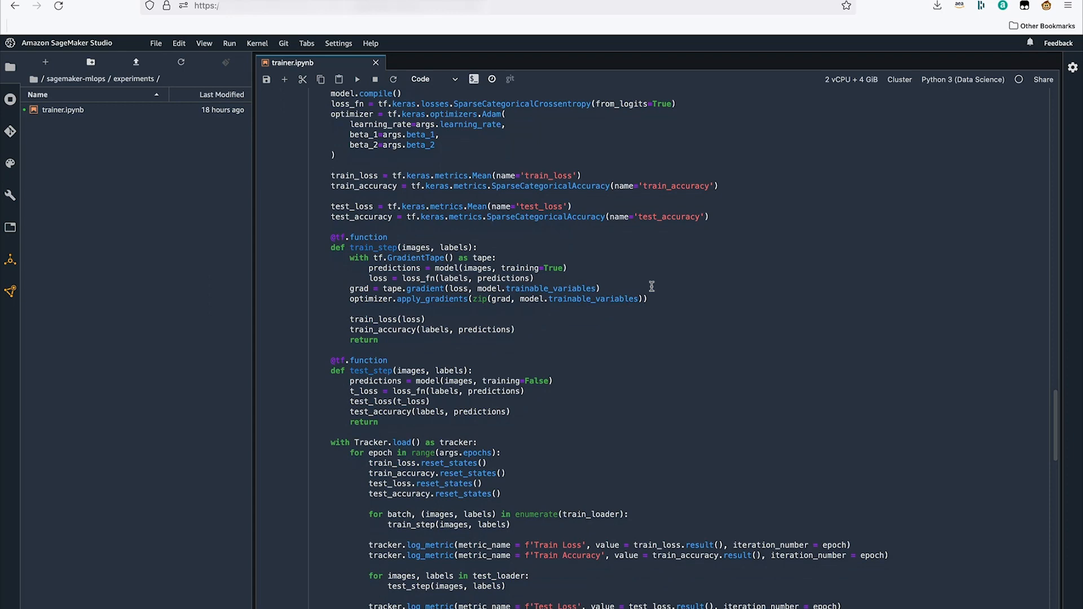
scroll(down, 3)
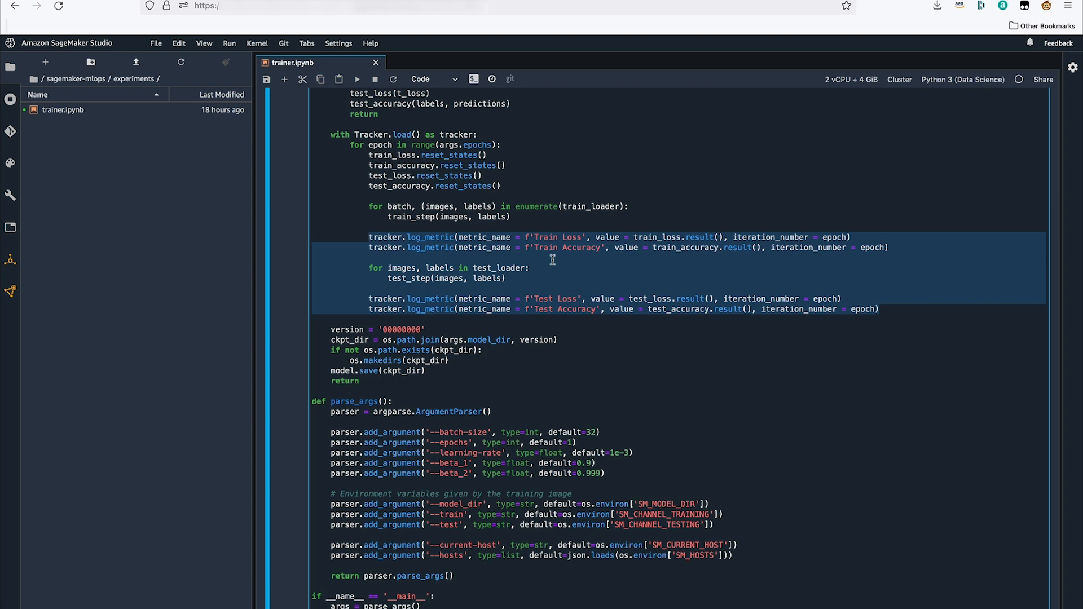
scroll(down, 3)
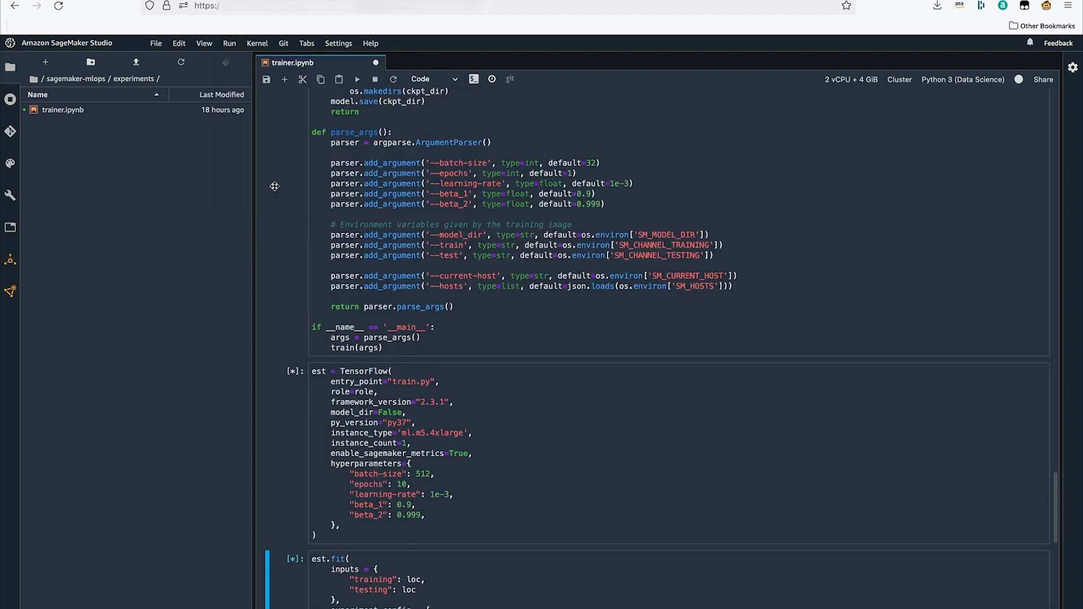
mouse_move(450, 370)
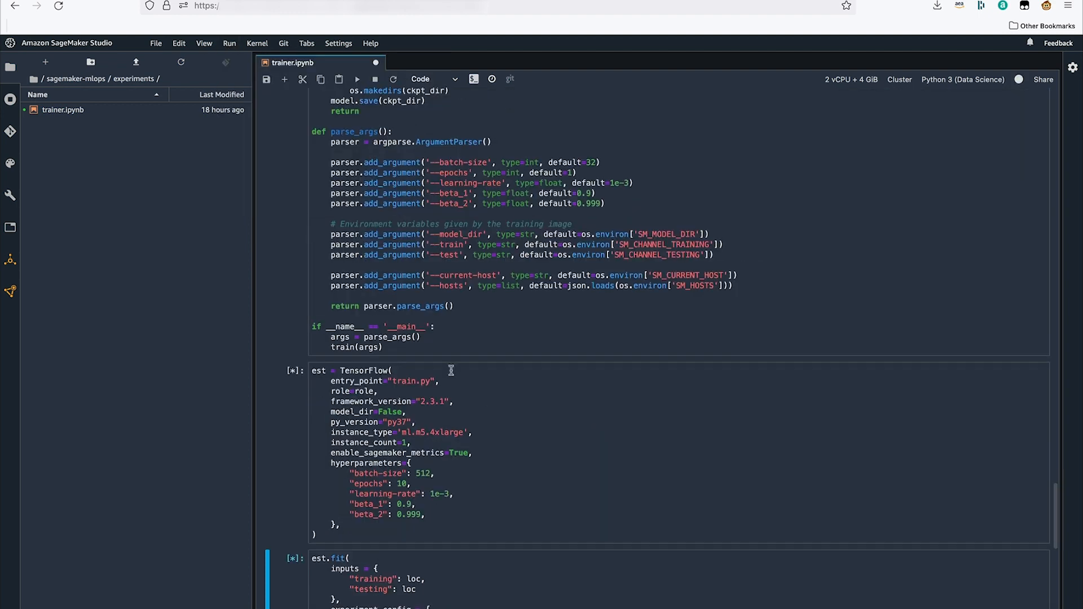
scroll(down, 3)
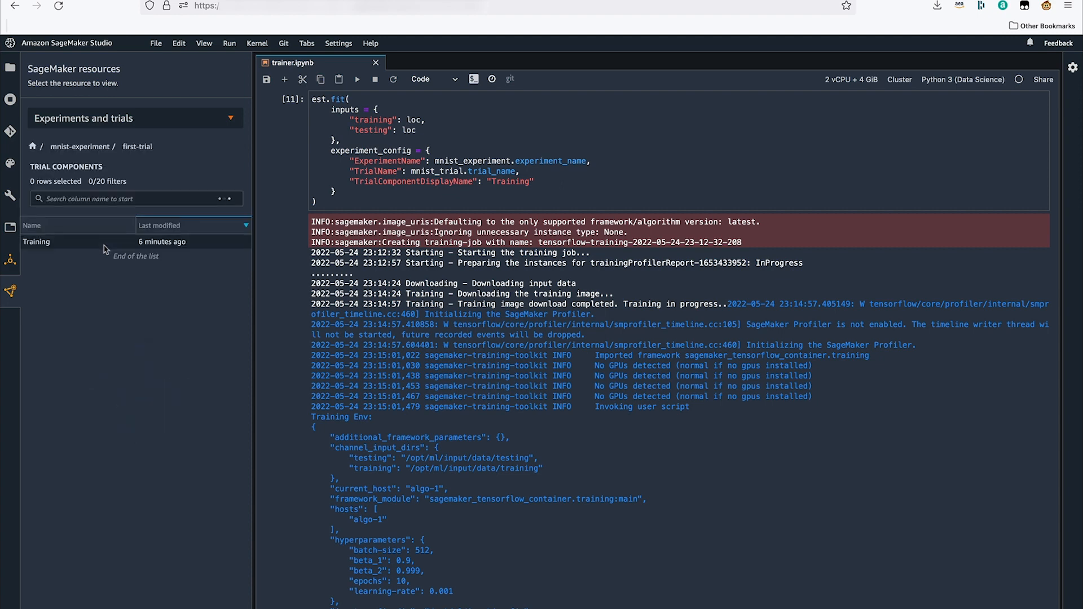
Review the Training trial component's metrics, parameters and artifacts, ending on its charts.
double_click(36, 242)
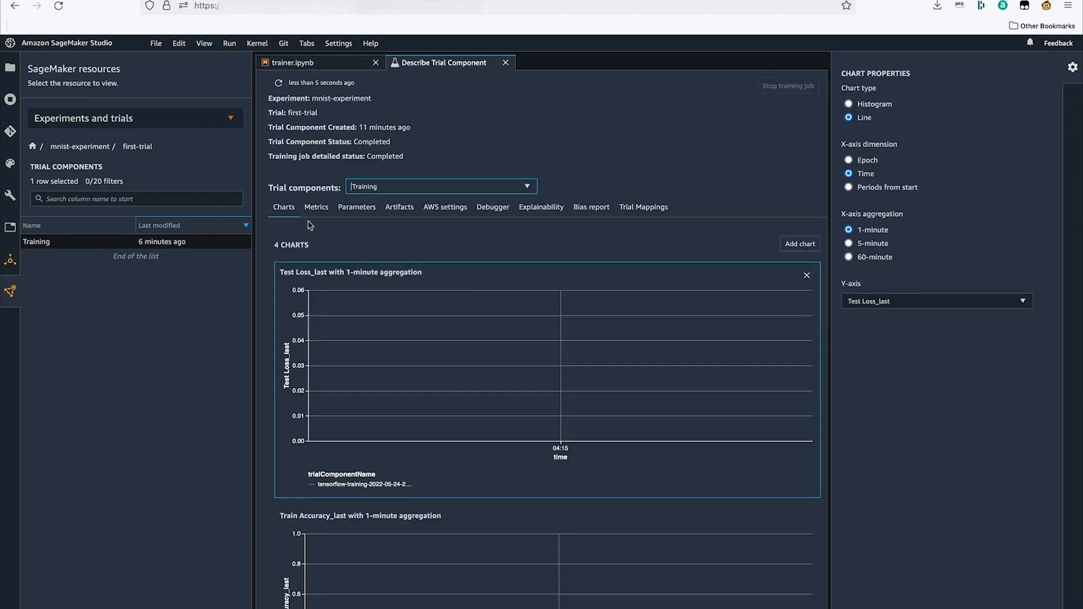
click(316, 208)
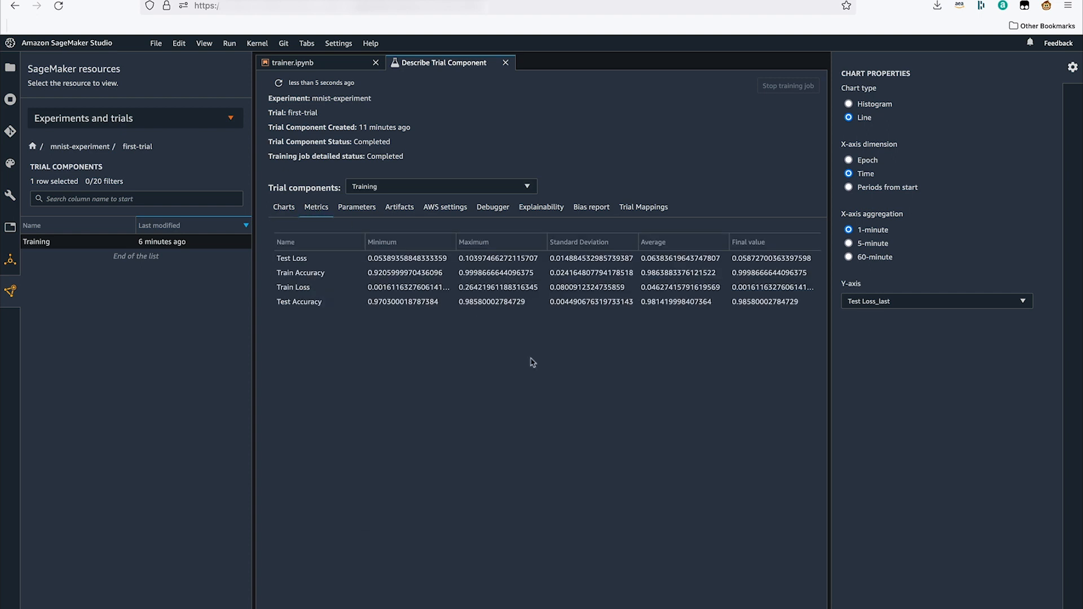
click(357, 206)
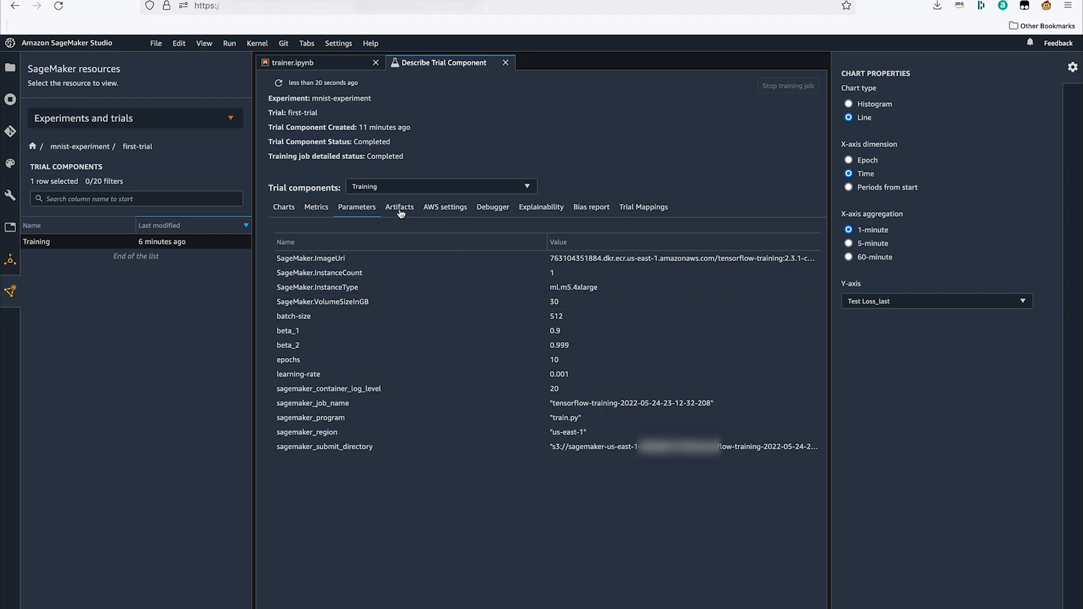
click(400, 208)
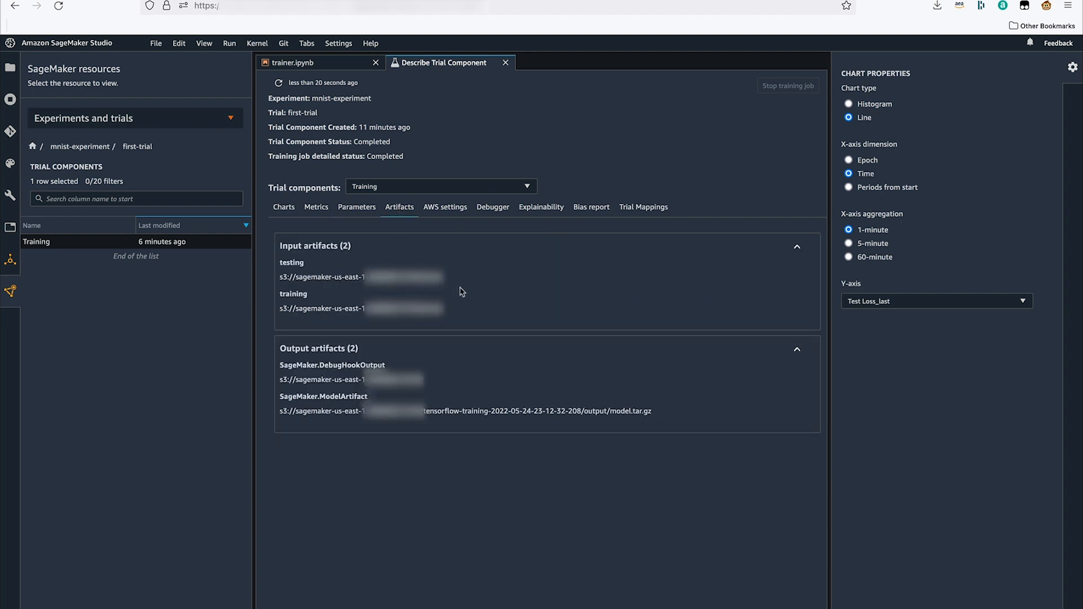
mouse_move(475, 382)
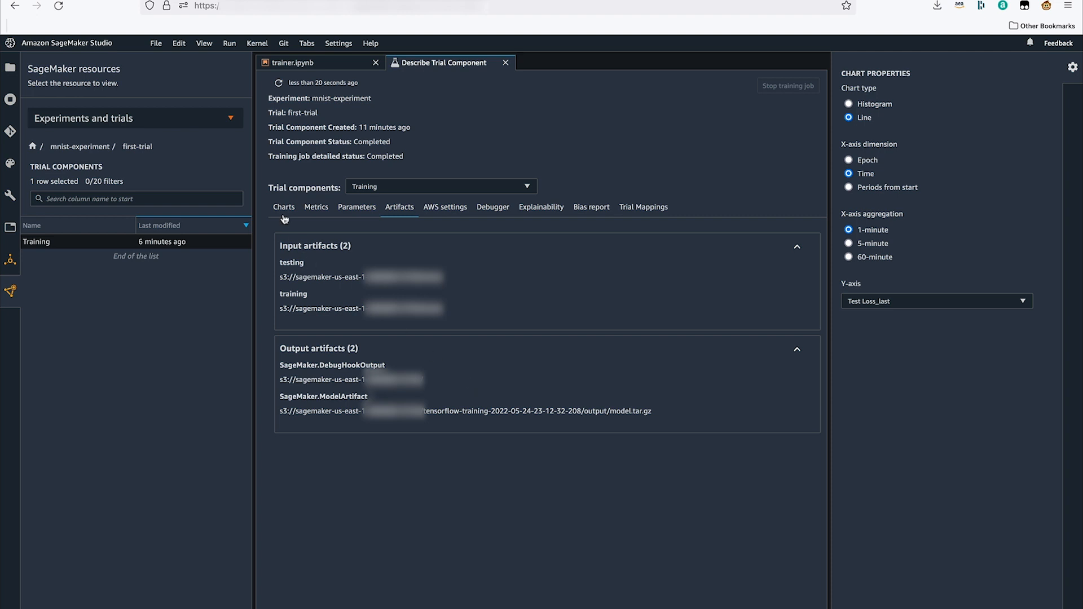
click(284, 207)
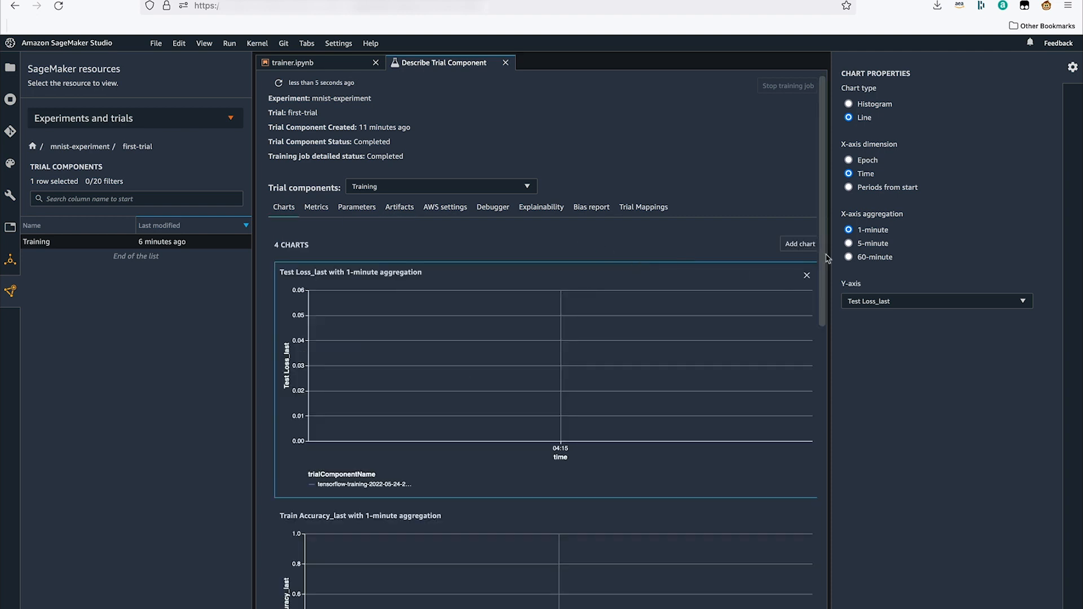
Add a line chart plotting Test Loss_last against epoch for the trial component.
click(799, 244)
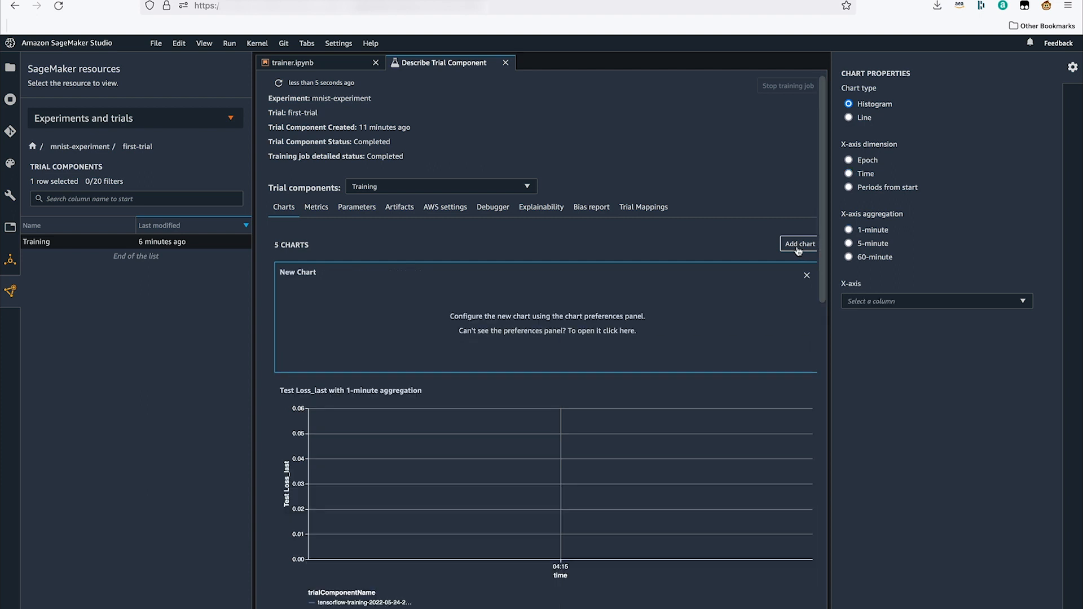
mouse_move(894, 133)
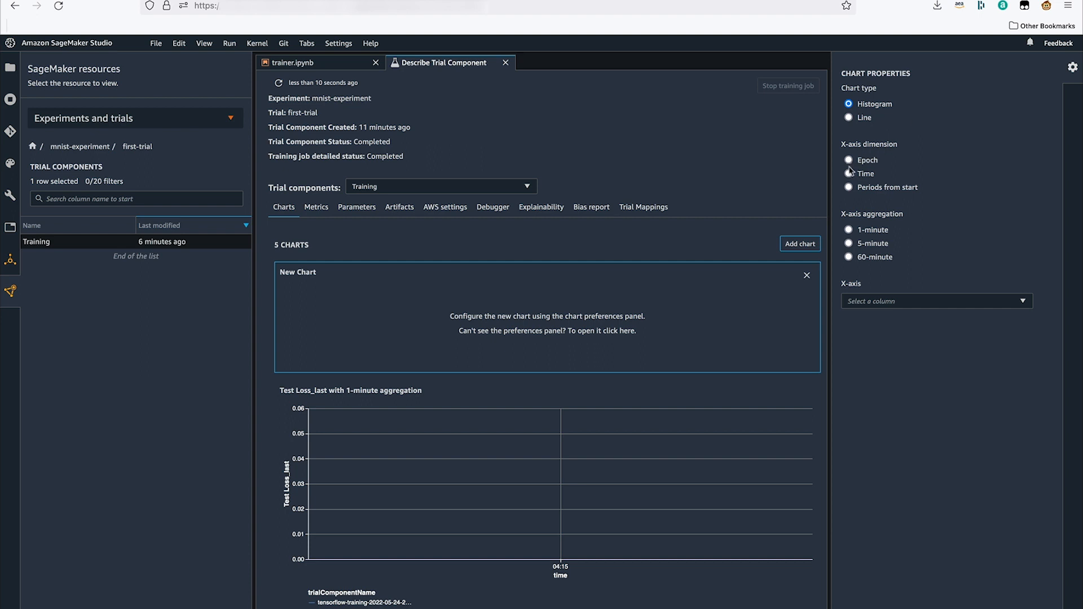
click(799, 243)
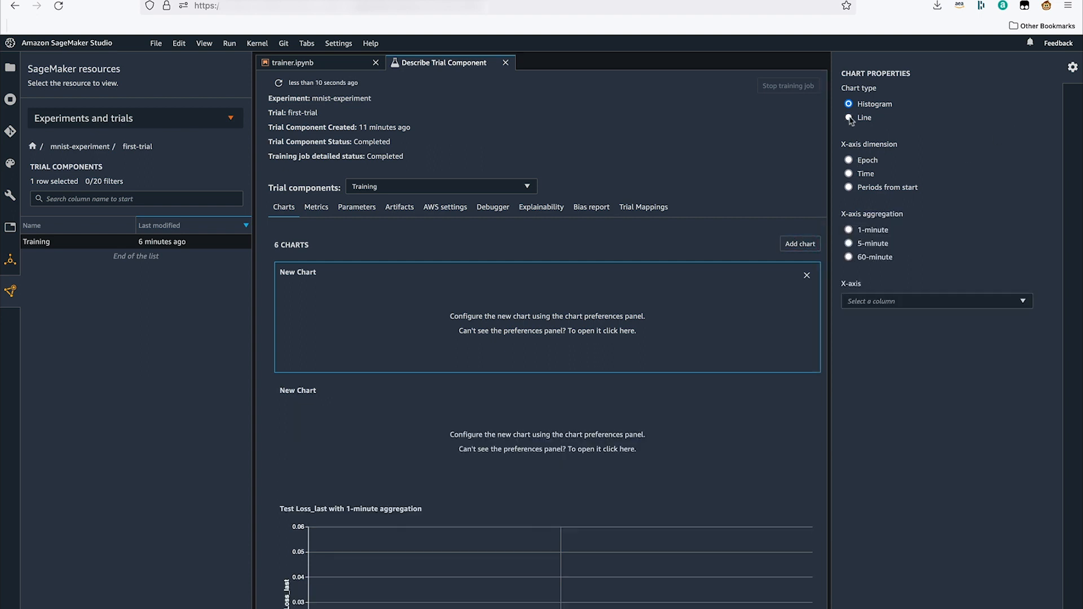
click(848, 117)
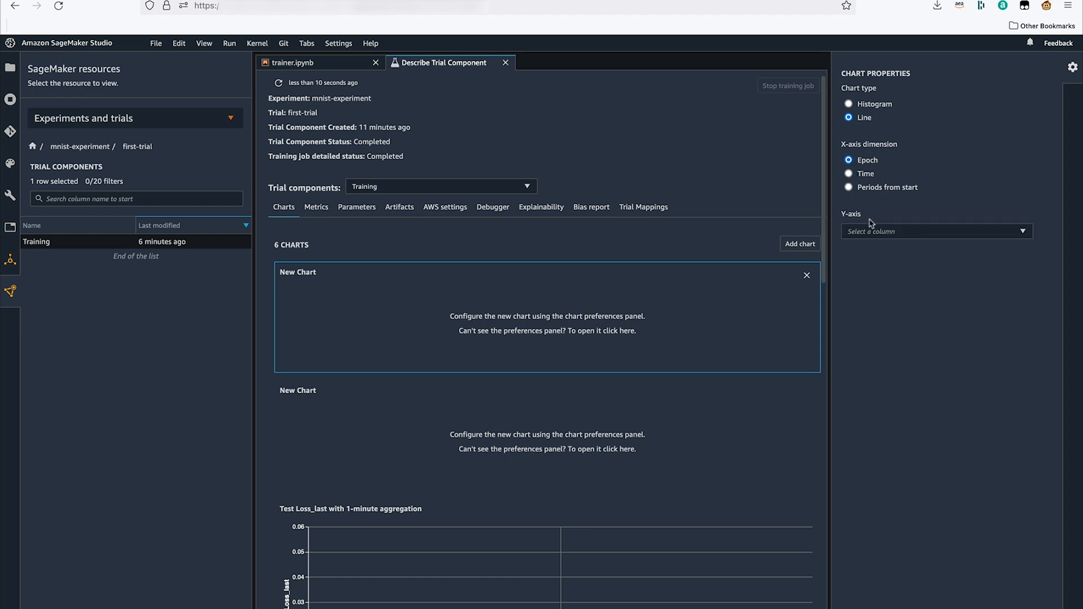
click(936, 231)
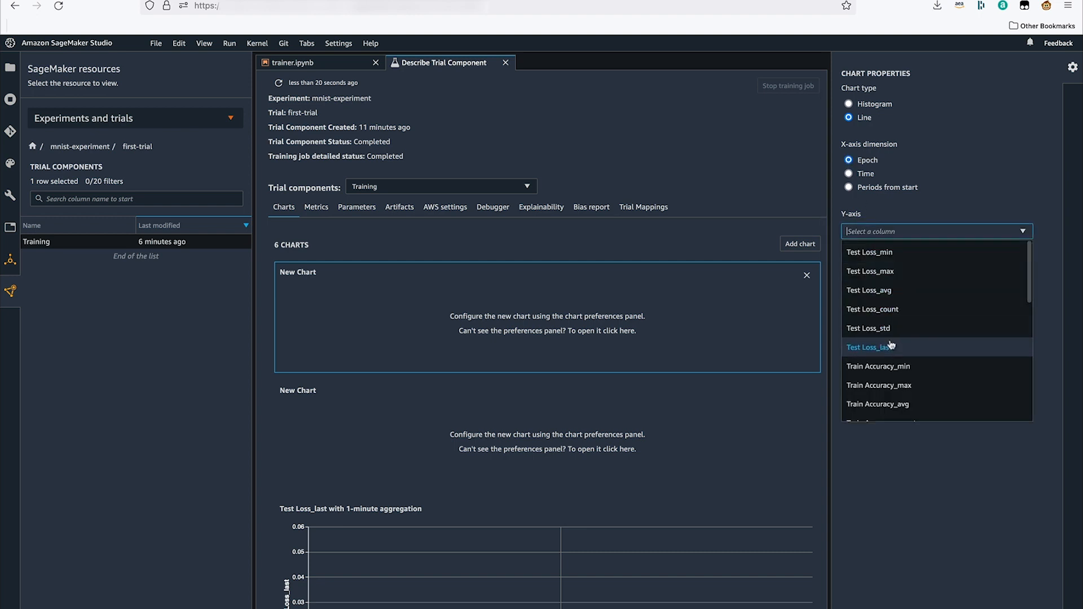
click(871, 346)
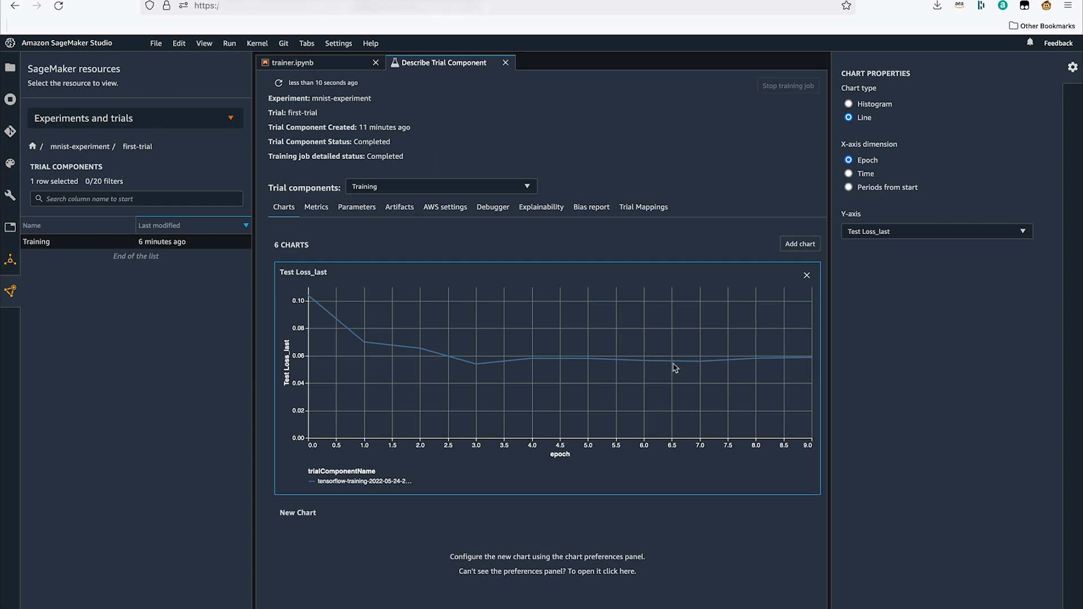
mouse_move(807, 369)
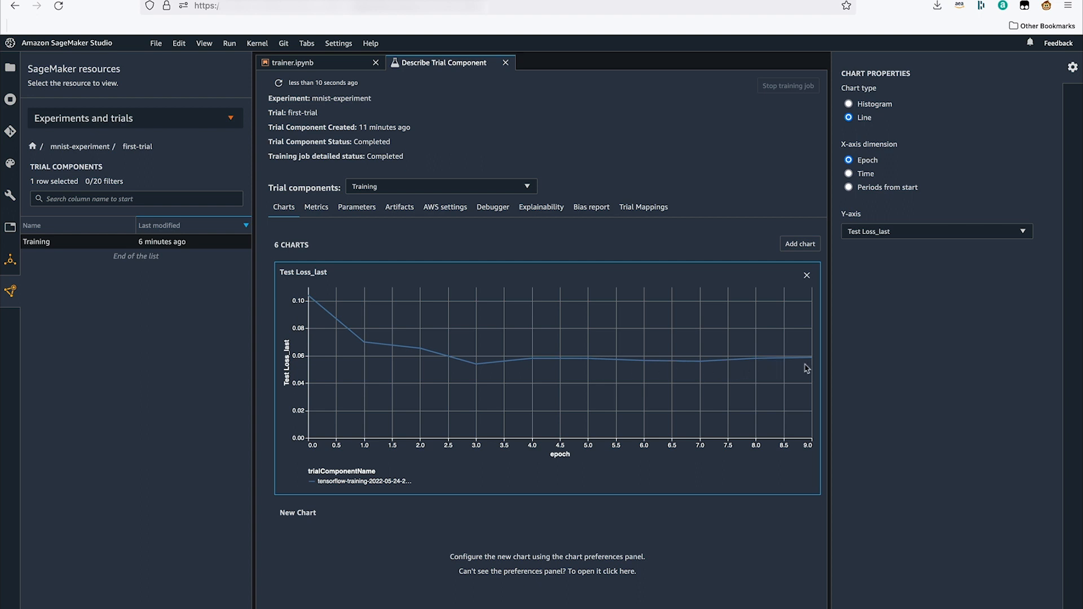